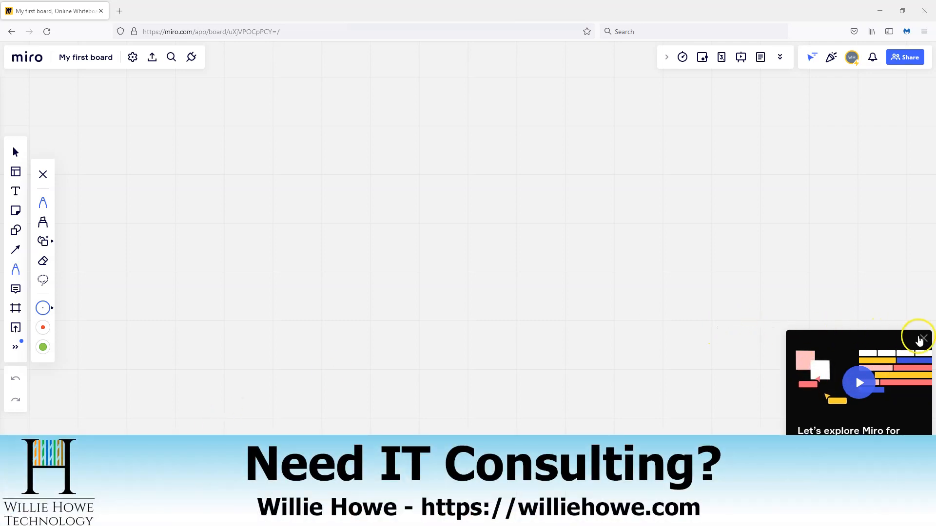
# - Dismiss the 'Let's explore Miro' video card in the bottom-right corner
pyautogui.click(921, 337)
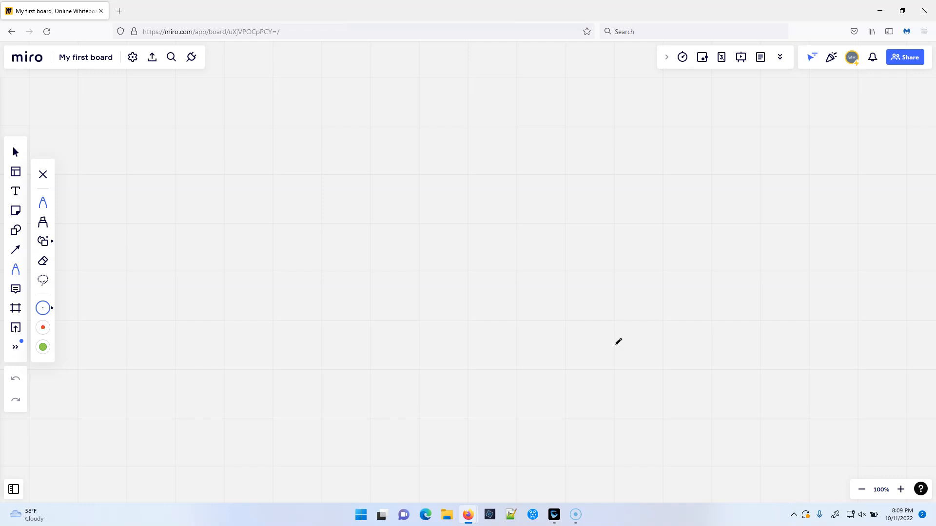
# - Sketch a dashed box with three device dots, a 'Network' arrow and an 'SM' bracket
pyautogui.moveTo(138, 164); pyautogui.dragTo(266, 299)
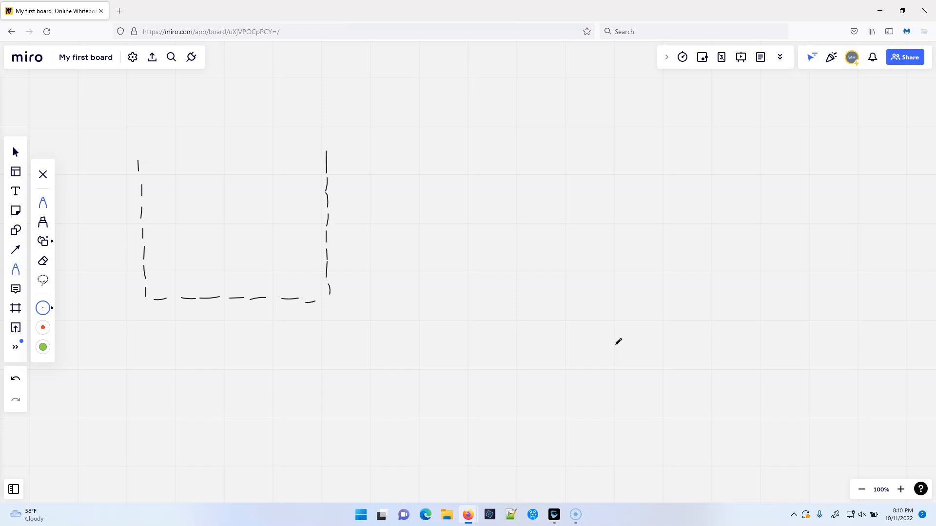
pyautogui.moveTo(225, 151); pyautogui.dragTo(322, 148)
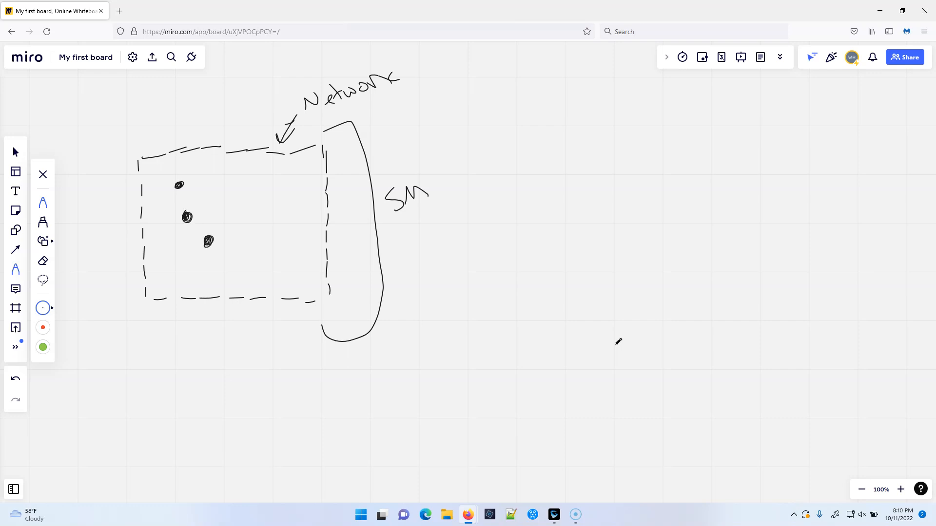
# - Add another device dot and draw black arrows between device pairs
pyautogui.click(239, 183)
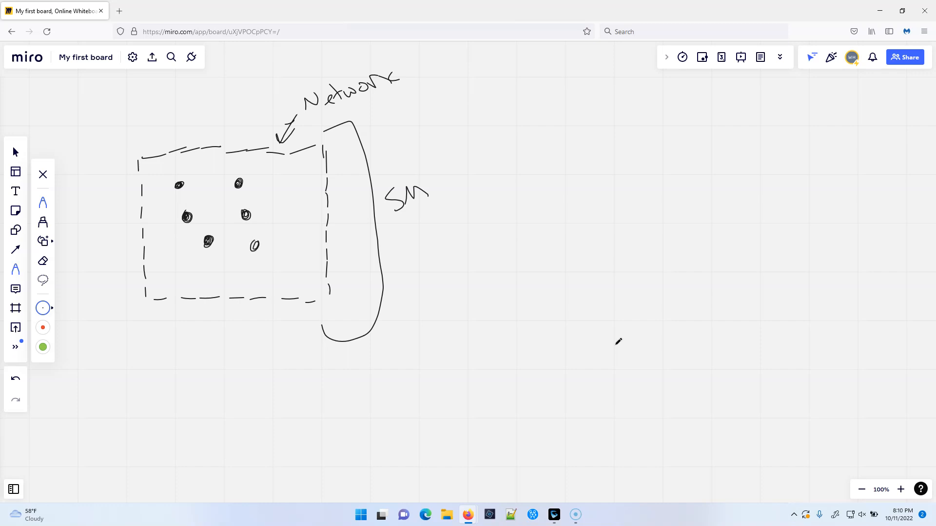
pyautogui.moveTo(224, 245); pyautogui.dragTo(238, 245)
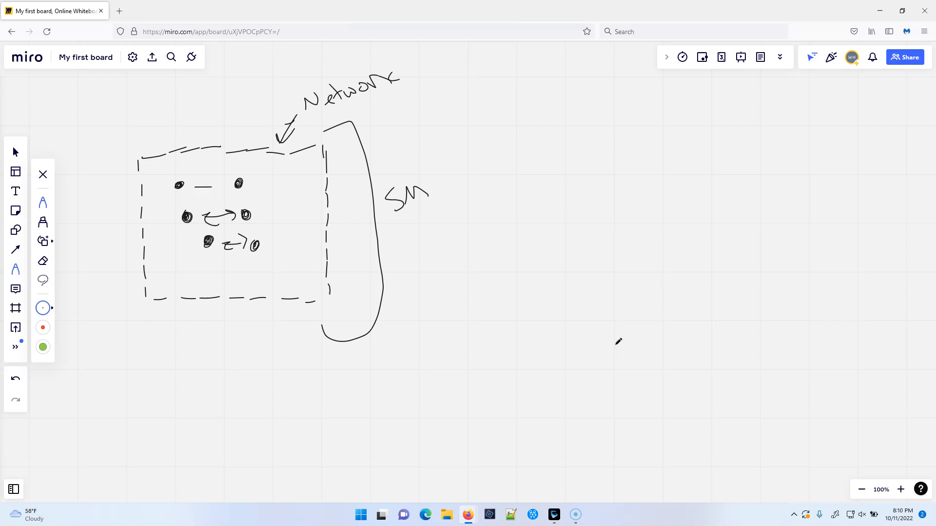
pyautogui.moveTo(195, 190); pyautogui.dragTo(223, 183)
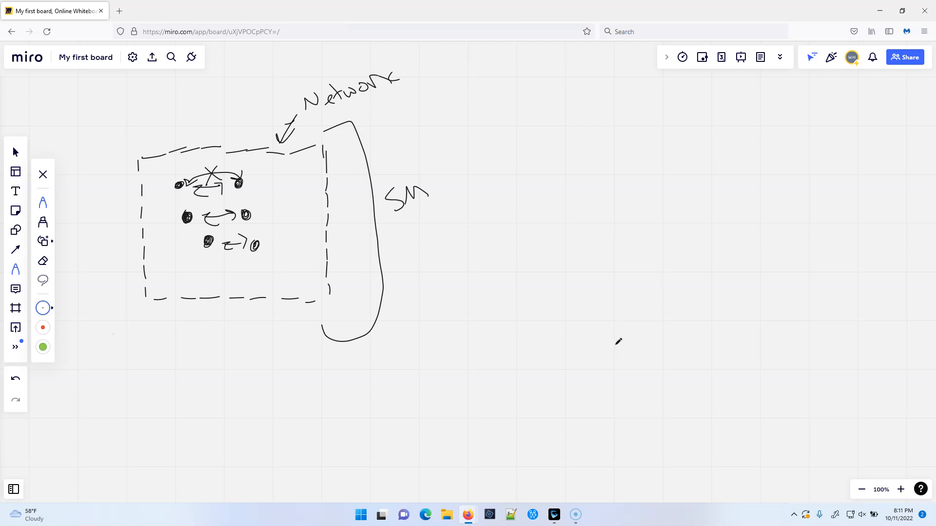
# - Circle a device in red, then draw black arrows leading out of the box
pyautogui.click(42, 327)
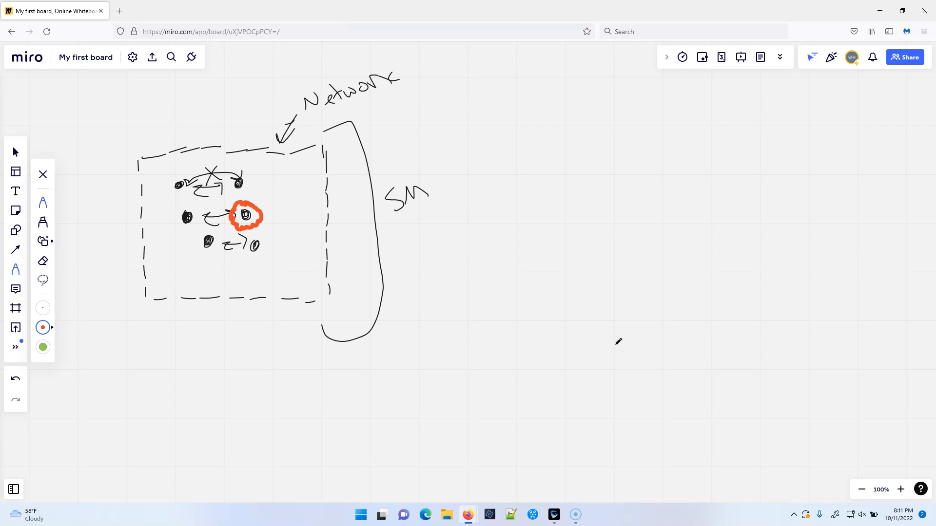
pyautogui.moveTo(251, 239); pyautogui.dragTo(269, 253)
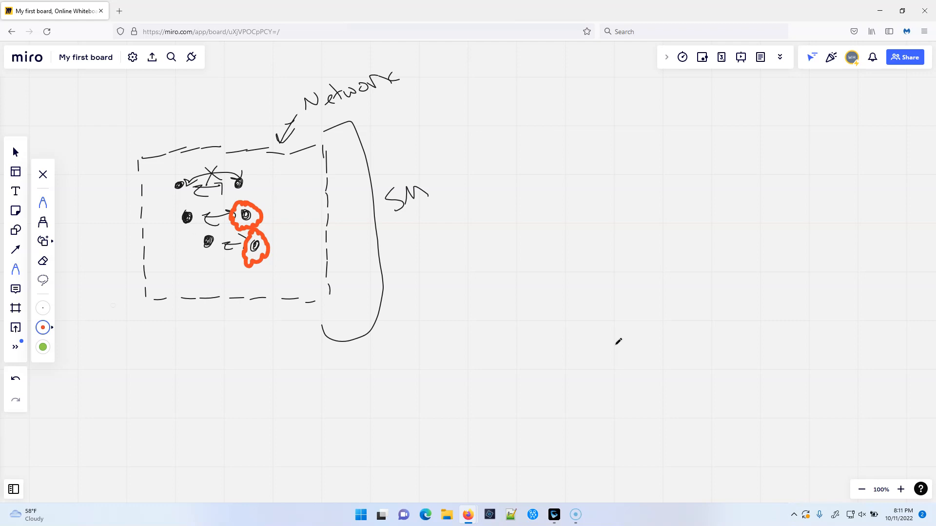
pyautogui.click(43, 308)
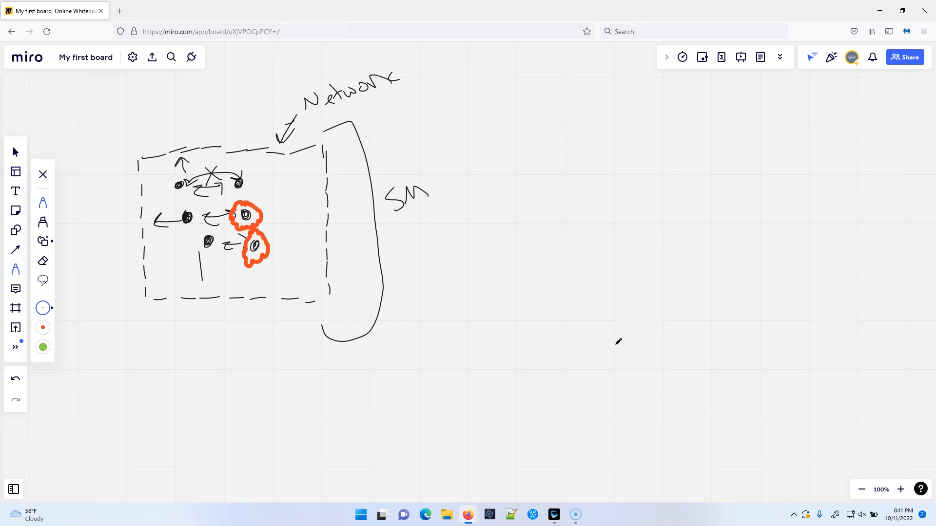
pyautogui.moveTo(200, 250); pyautogui.dragTo(201, 289)
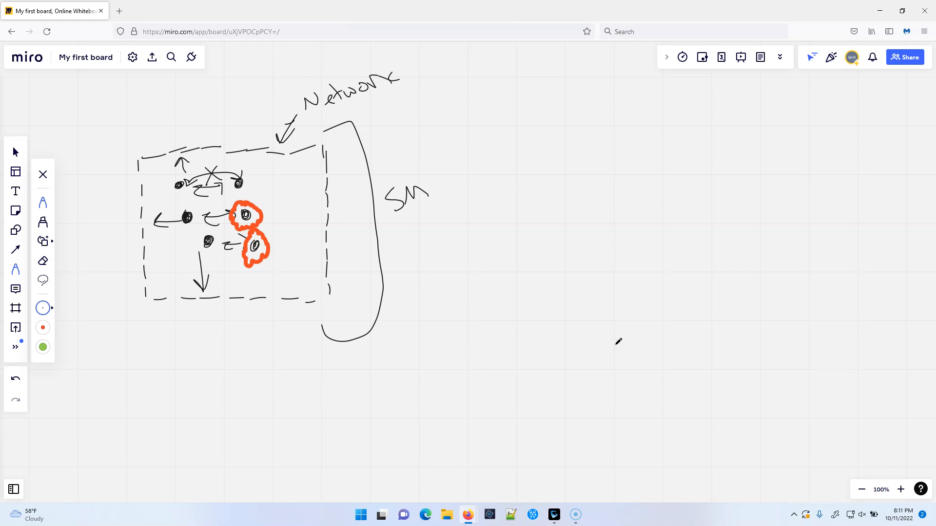
pyautogui.moveTo(271, 246); pyautogui.dragTo(308, 233)
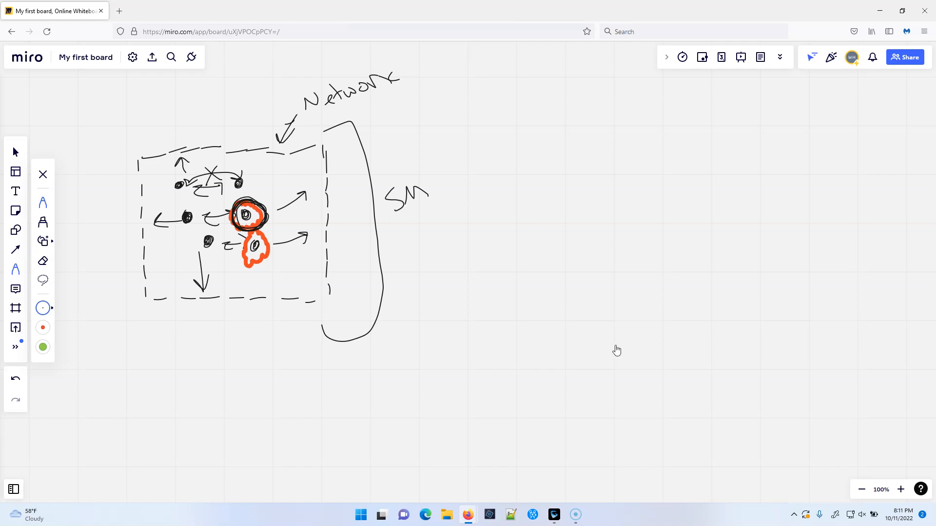
# - Draw a green X across one connection, then return to black ink
pyautogui.click(43, 346)
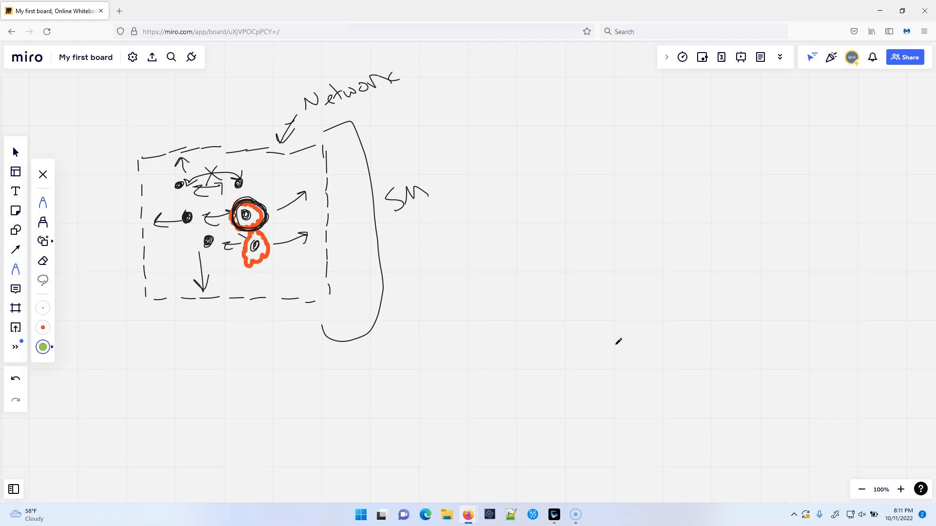
pyautogui.moveTo(203, 203); pyautogui.dragTo(224, 229)
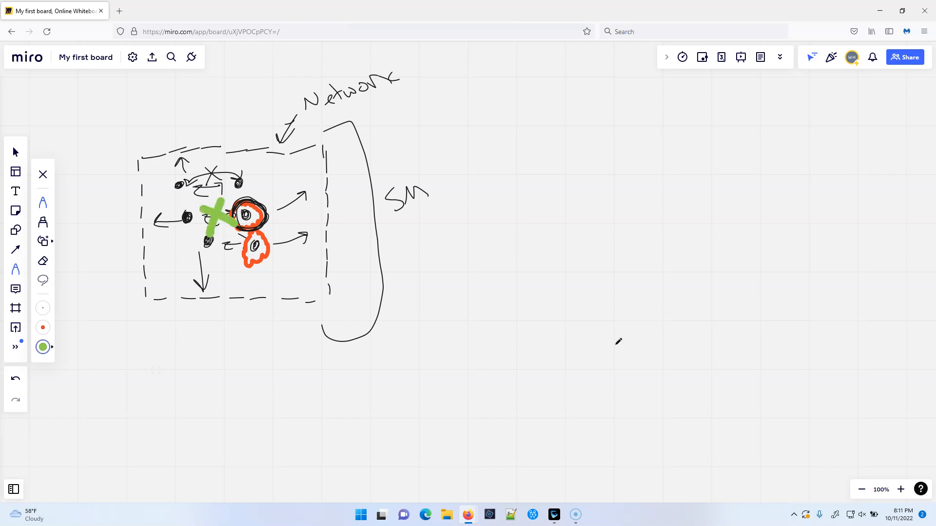
pyautogui.click(43, 308)
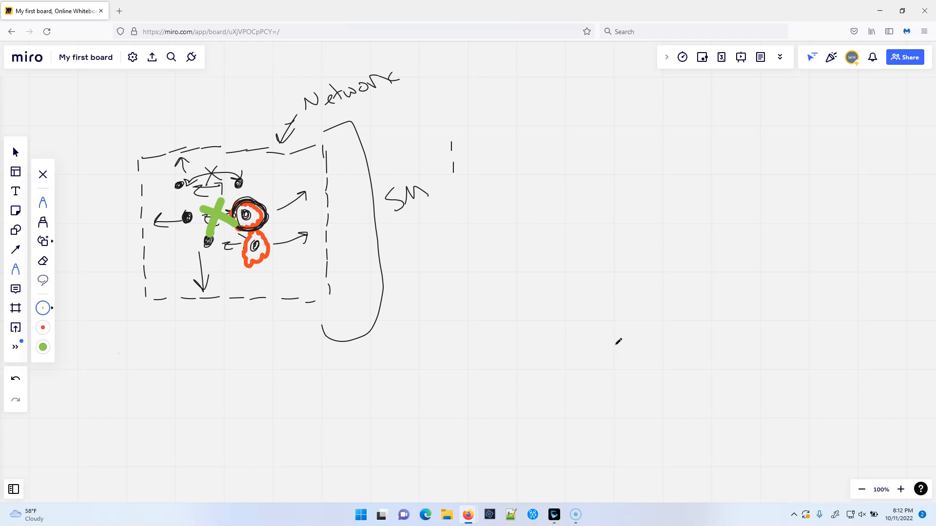
pyautogui.moveTo(16, 378)
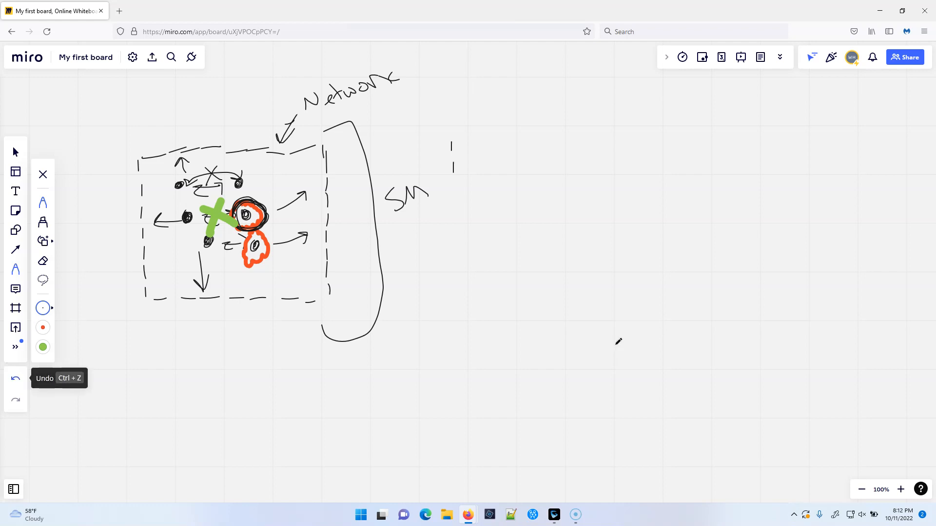
pyautogui.moveTo(16, 378)
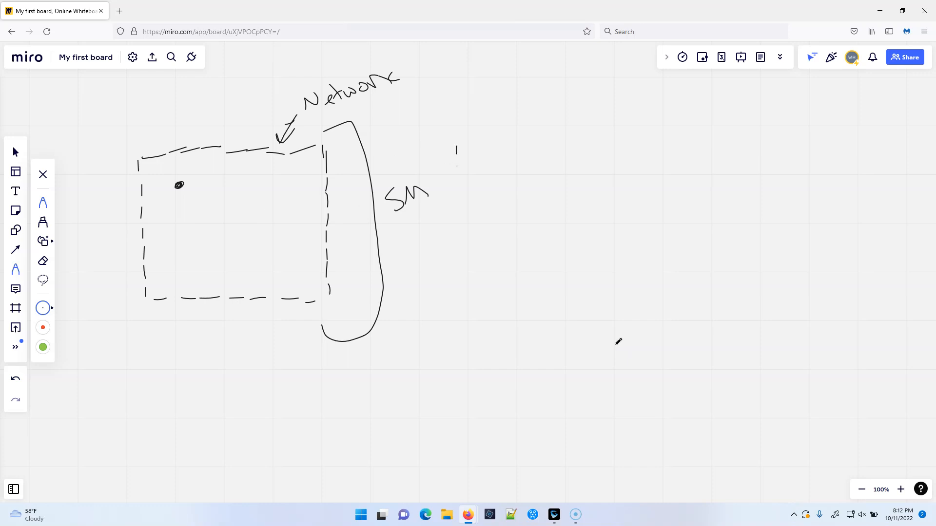
# - Draw the left, bottom and top edges of a second dashed box
pyautogui.moveTo(457, 146); pyautogui.dragTo(457, 257)
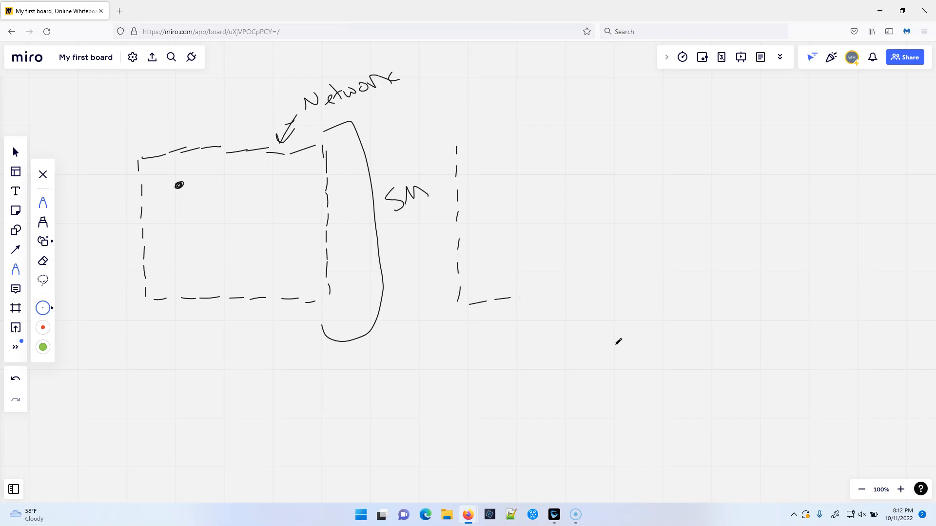
pyautogui.moveTo(510, 299); pyautogui.dragTo(606, 271)
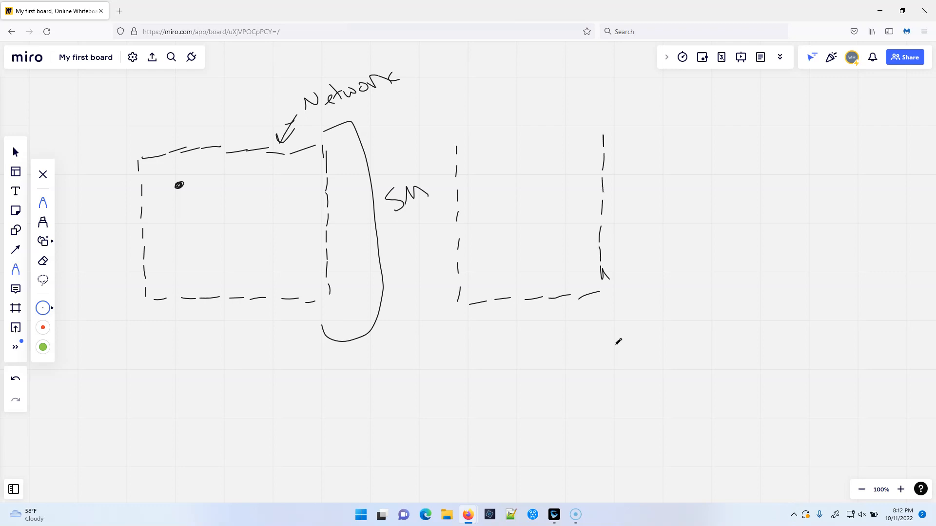
pyautogui.moveTo(460, 138); pyautogui.dragTo(603, 137)
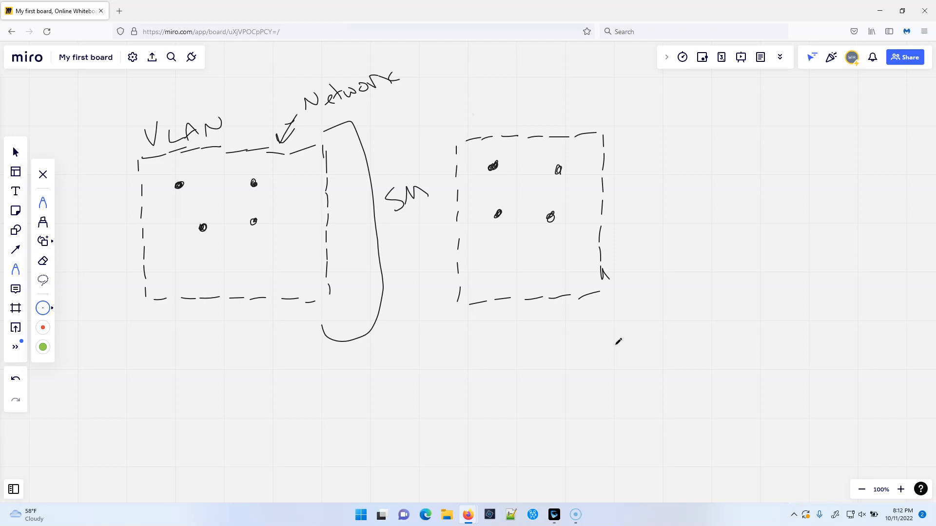
# - Label the second box 'VLAN2' and add an SM bracket and Network label
pyautogui.moveTo(471, 117); pyautogui.dragTo(526, 119)
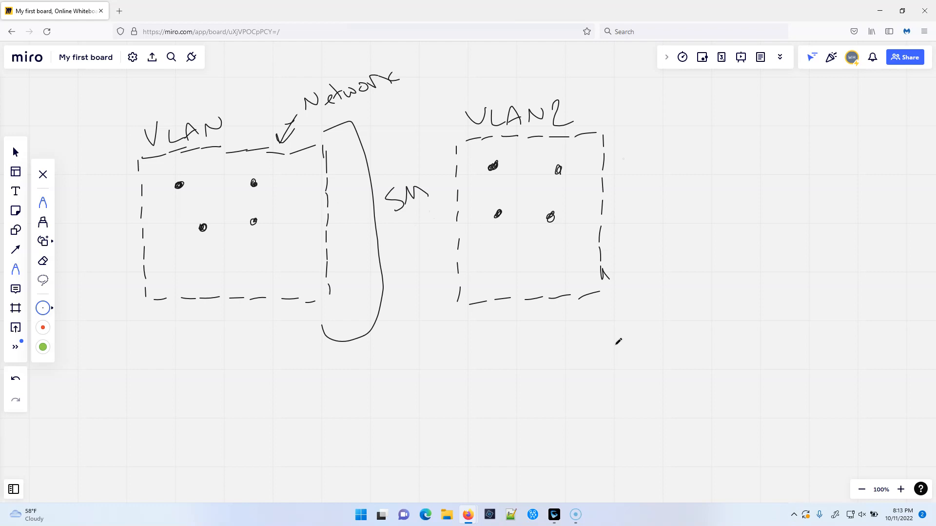
pyautogui.moveTo(620, 114); pyautogui.dragTo(654, 304)
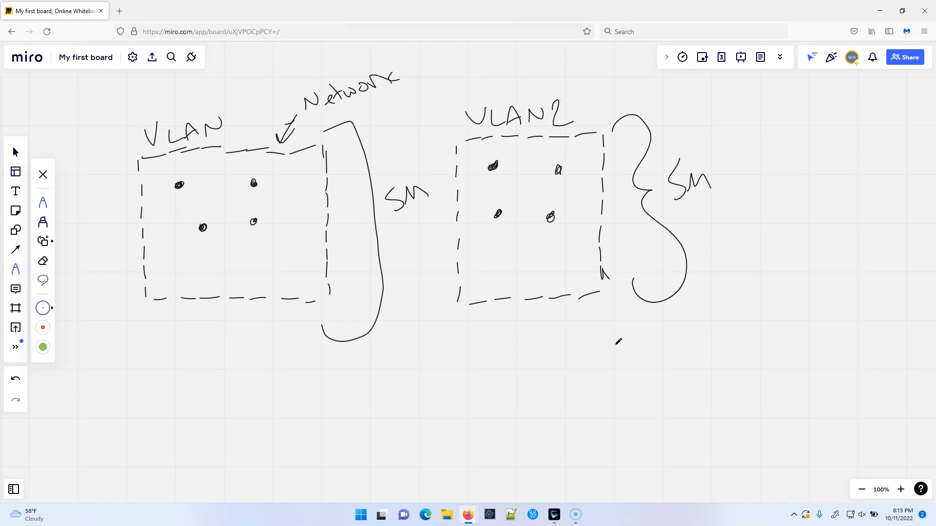
pyautogui.moveTo(579, 83); pyautogui.dragTo(588, 128)
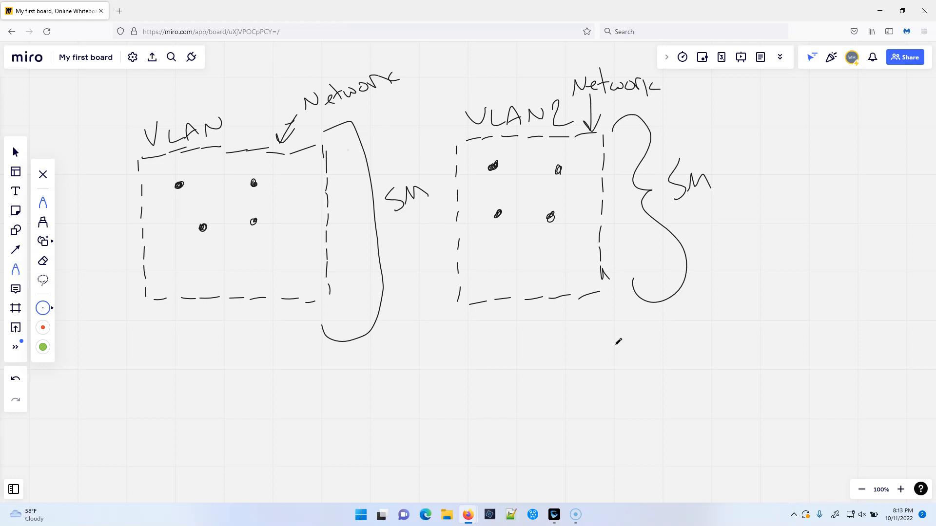
# - Draw a double arrow between VLANs, an L3 cloud, and a 'Root' router circle
pyautogui.moveTo(412, 140); pyautogui.dragTo(385, 143)
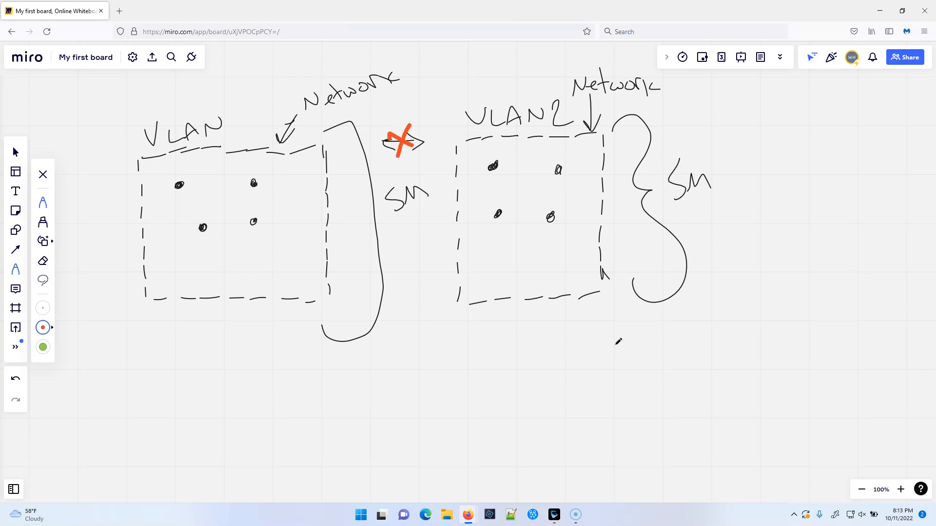
pyautogui.click(133, 56)
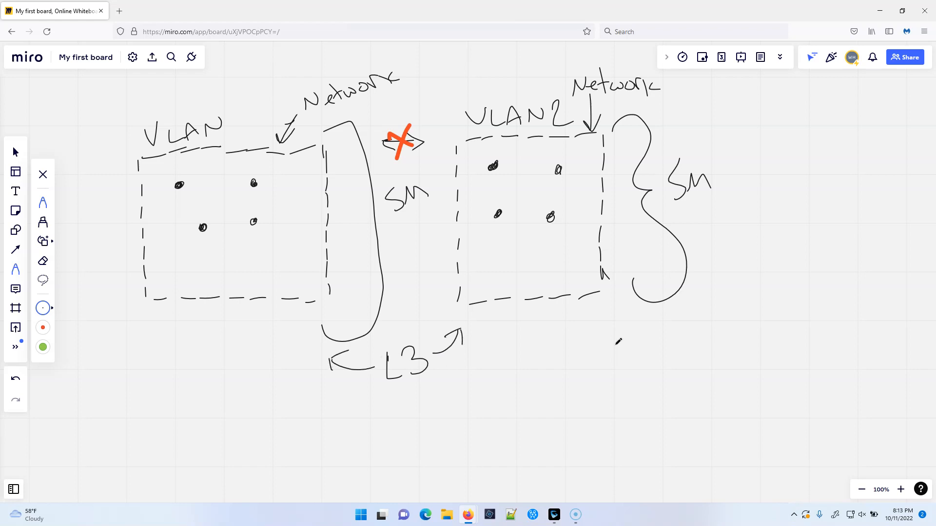
pyautogui.moveTo(394, 334); pyautogui.dragTo(406, 412)
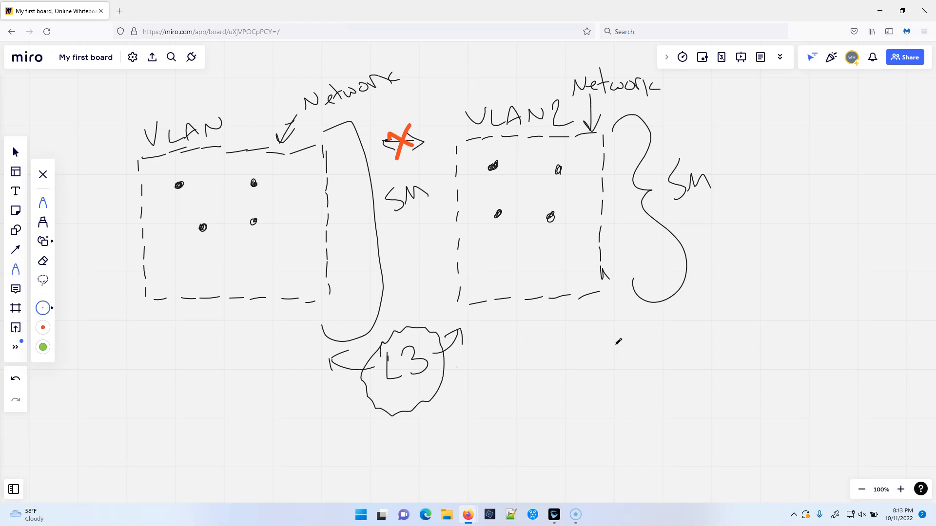
pyautogui.write('Root')
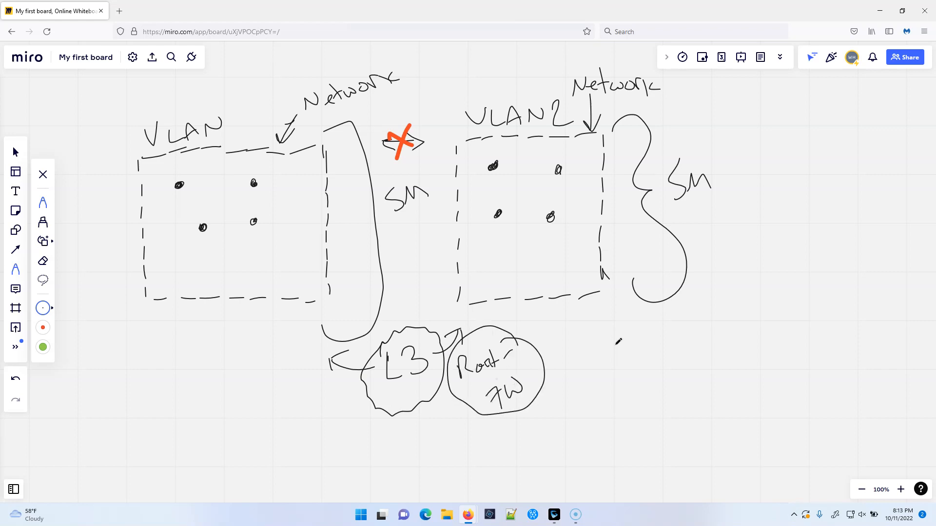
pyautogui.moveTo(478, 394); pyautogui.dragTo(519, 365)
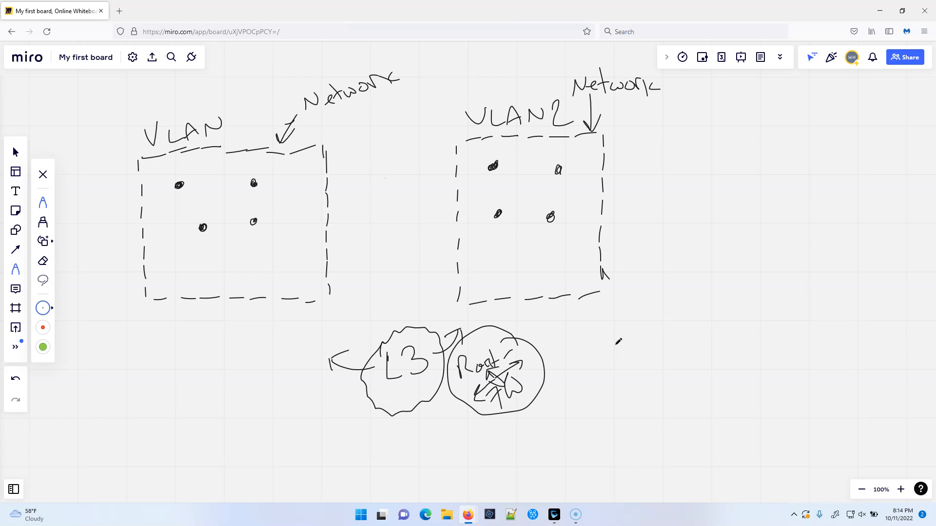
# - Sketch a router disc with crossed arrows, linking a device in each VLAN with arrowheads
pyautogui.moveTo(361, 194); pyautogui.dragTo(400, 176)
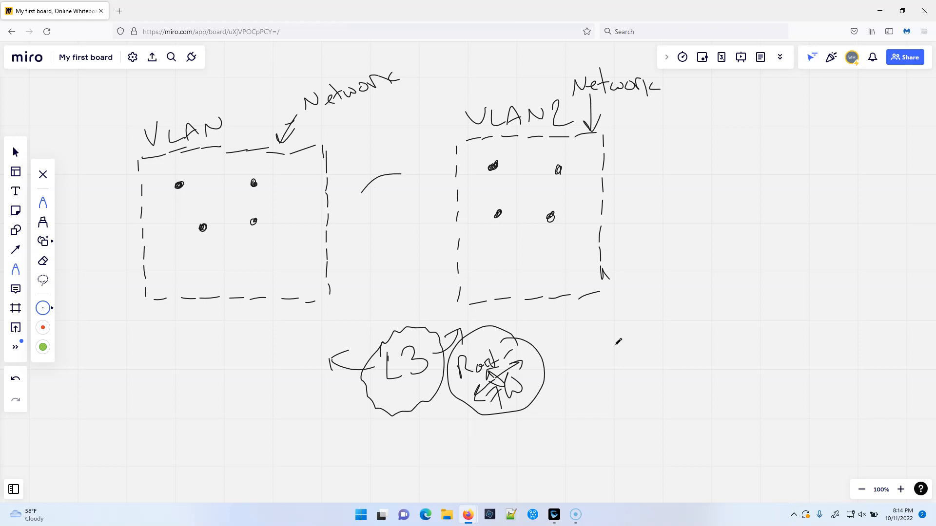
pyautogui.moveTo(358, 179); pyautogui.dragTo(433, 206)
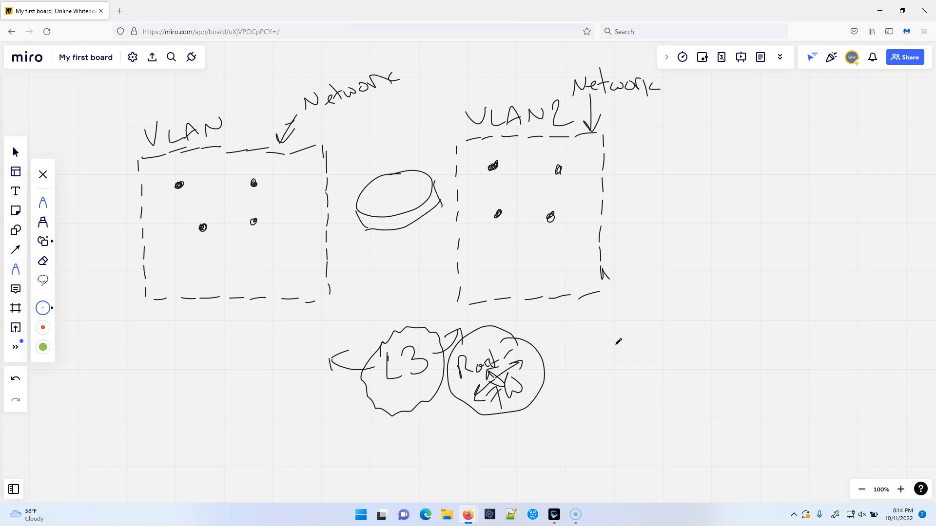
pyautogui.moveTo(386, 179); pyautogui.dragTo(409, 206)
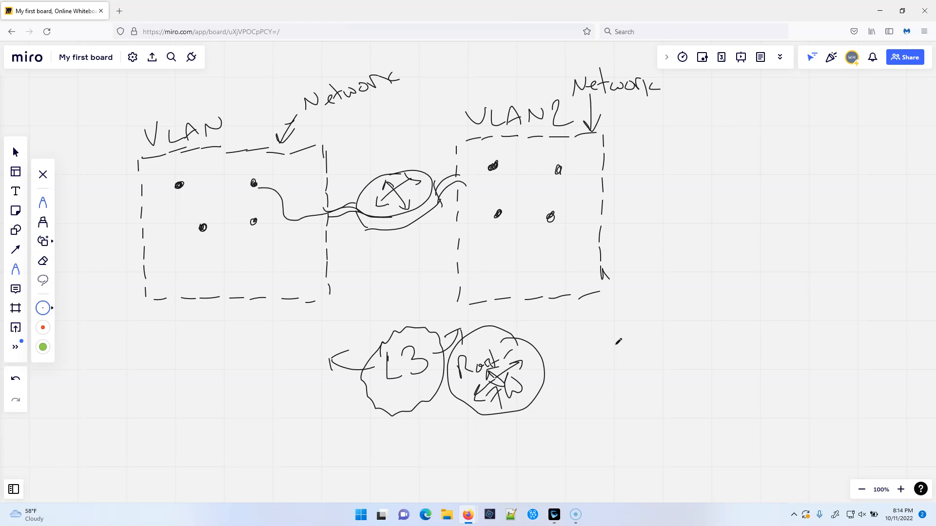
pyautogui.moveTo(442, 179); pyautogui.dragTo(490, 188)
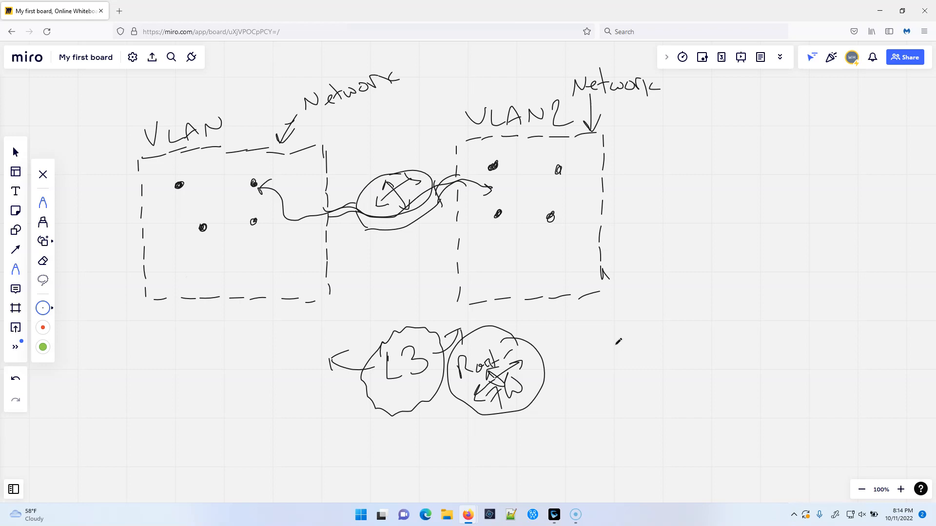
pyautogui.click(43, 347)
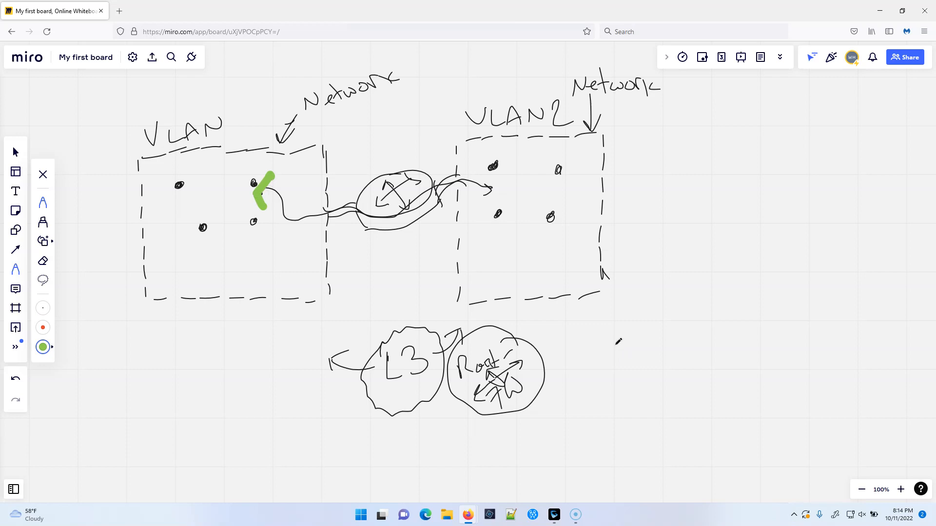
# - Trace green arrows from the VLAN 1 host through the router into VLAN 2
pyautogui.moveTo(265, 191); pyautogui.dragTo(358, 215)
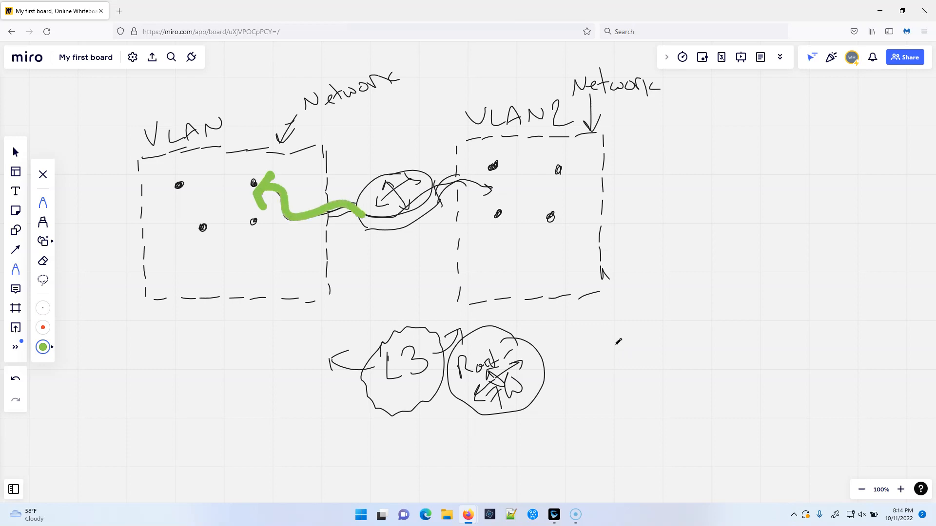
pyautogui.moveTo(406, 215); pyautogui.dragTo(406, 122)
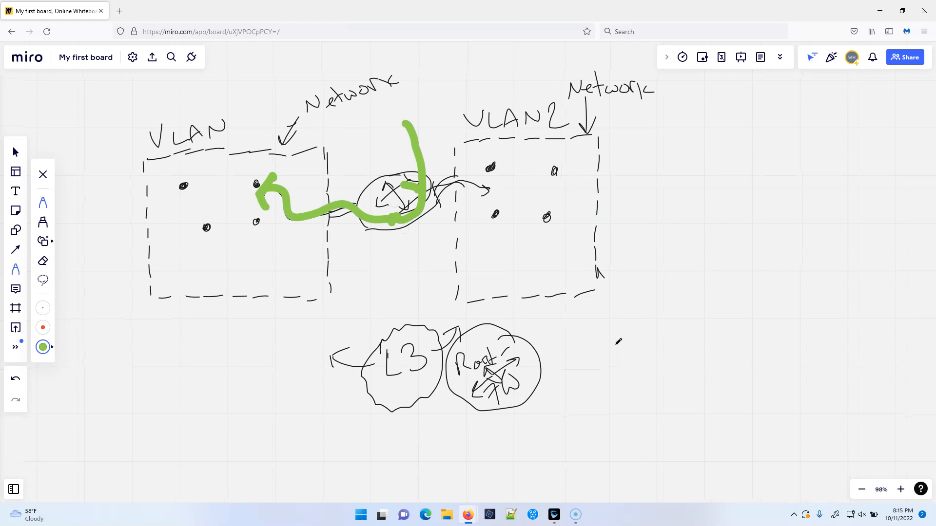
pyautogui.moveTo(418, 192); pyautogui.dragTo(501, 189)
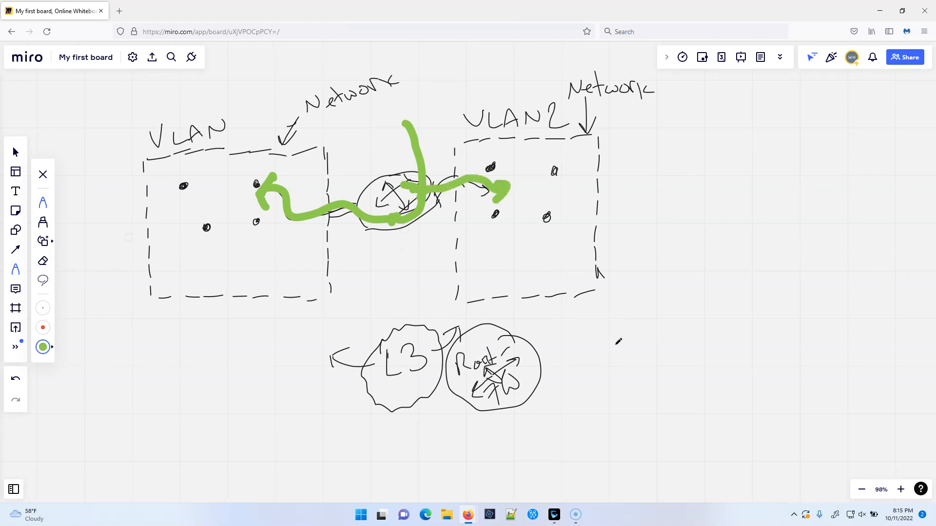
pyautogui.click(42, 327)
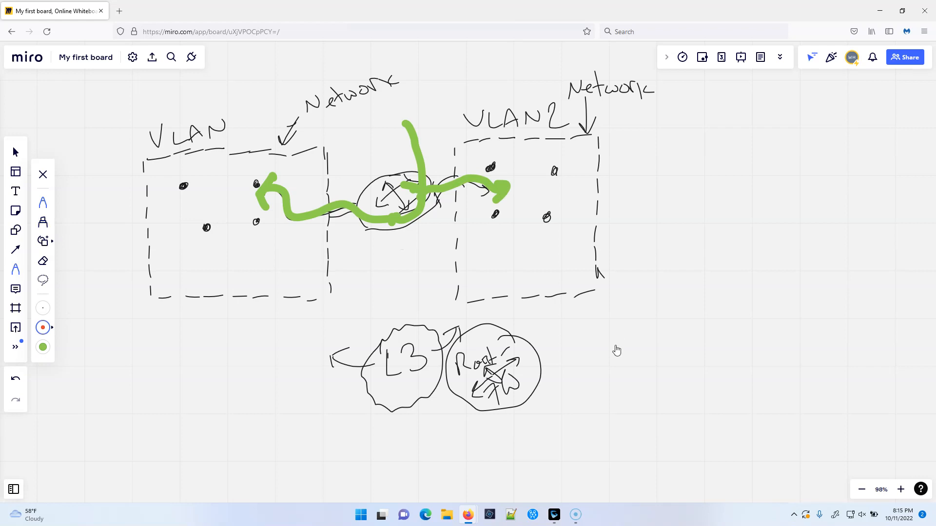
# - Mark the router with a red X and circle, writing 'ACL ✓ Firewall Rules' and L3
pyautogui.moveTo(359, 162); pyautogui.dragTo(402, 186)
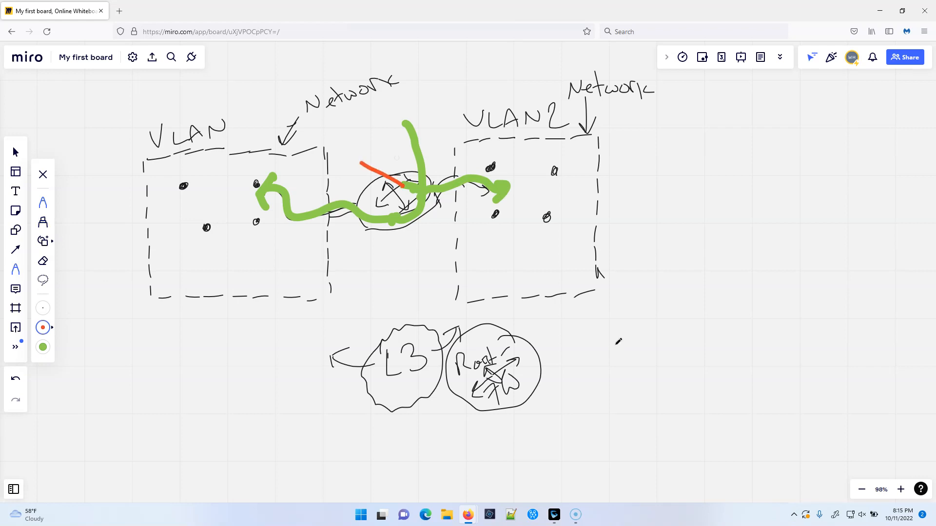
pyautogui.moveTo(406, 138); pyautogui.dragTo(383, 200)
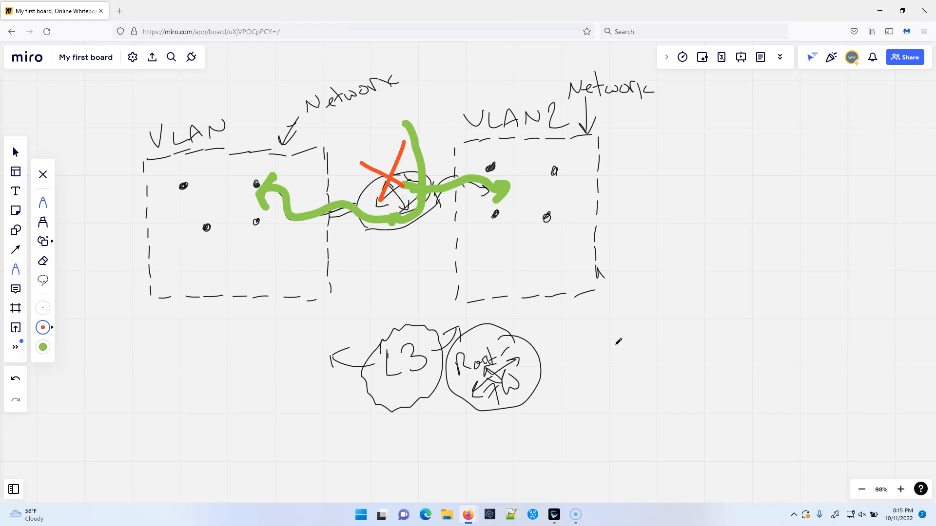
pyautogui.moveTo(358, 245); pyautogui.dragTo(400, 266)
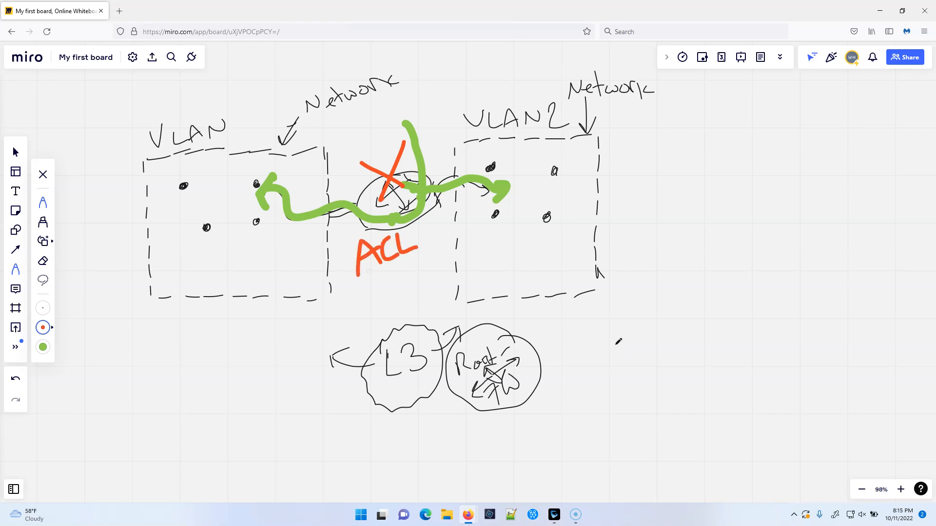
pyautogui.moveTo(364, 281); pyautogui.dragTo(382, 304)
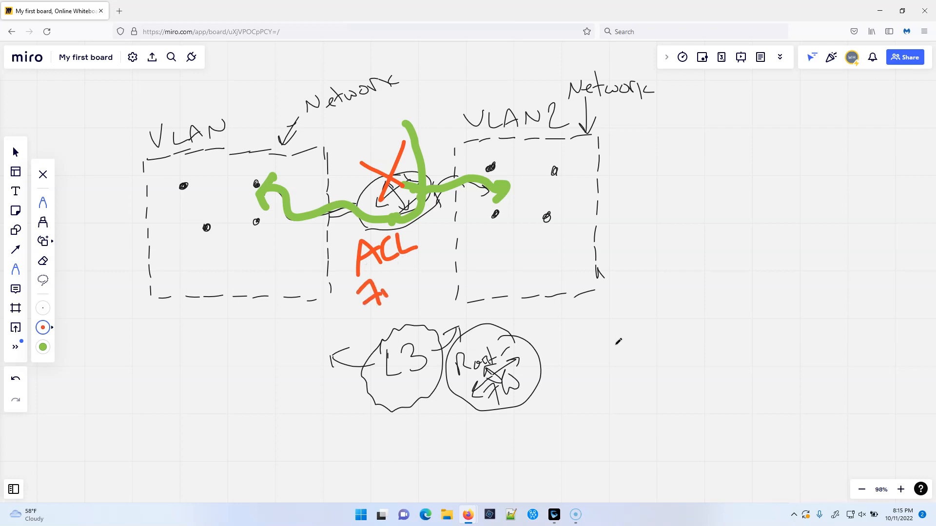
pyautogui.moveTo(367, 280); pyautogui.dragTo(438, 274)
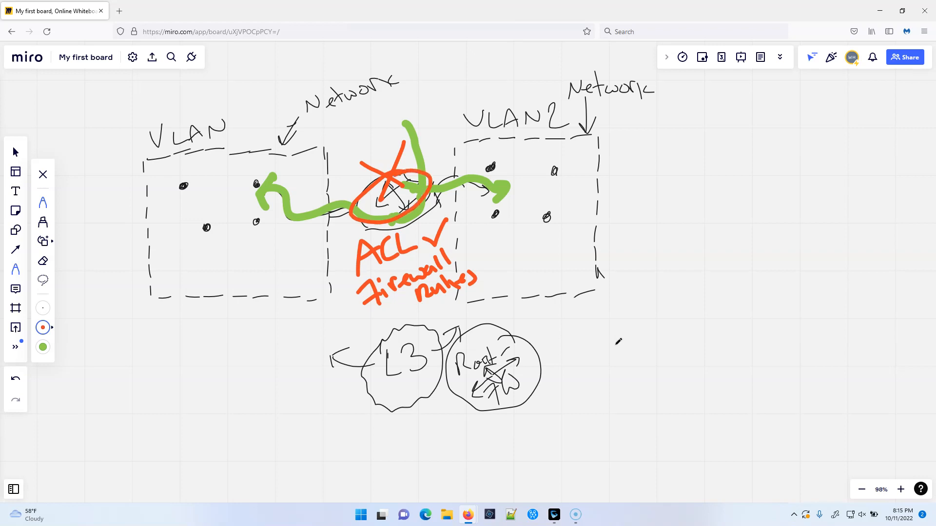
pyautogui.moveTo(379, 126); pyautogui.dragTo(388, 164)
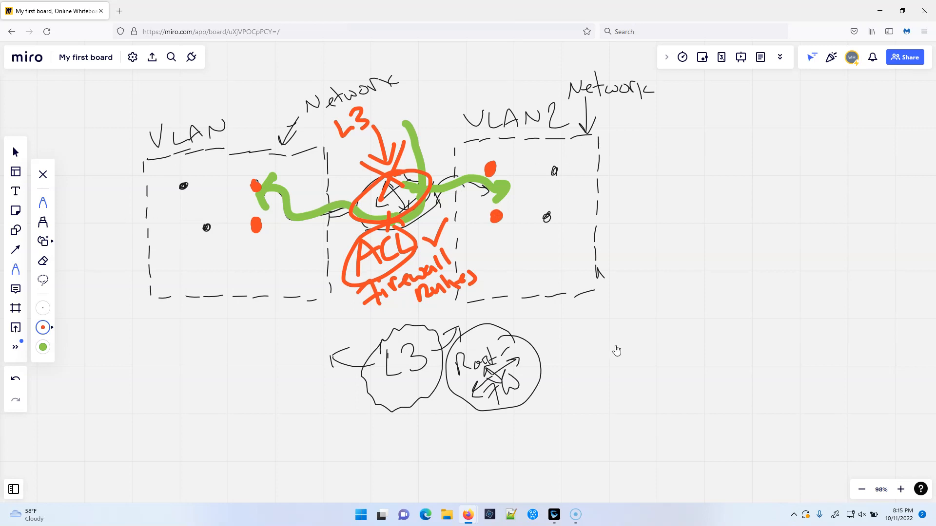
# - Write 'Windows 10 server' in VLAN 1 and link a 'Hikvision cameras' bubble to it
pyautogui.click(42, 308)
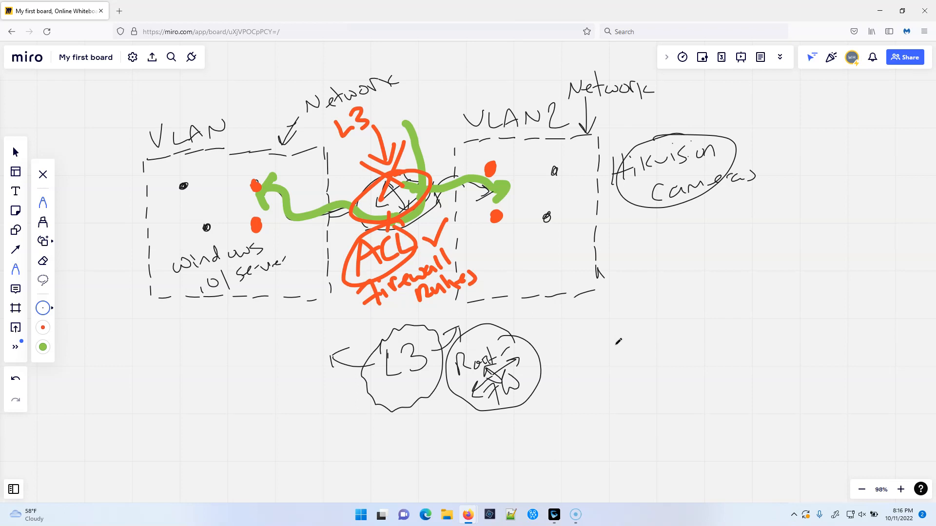
pyautogui.moveTo(289, 284); pyautogui.dragTo(642, 182)
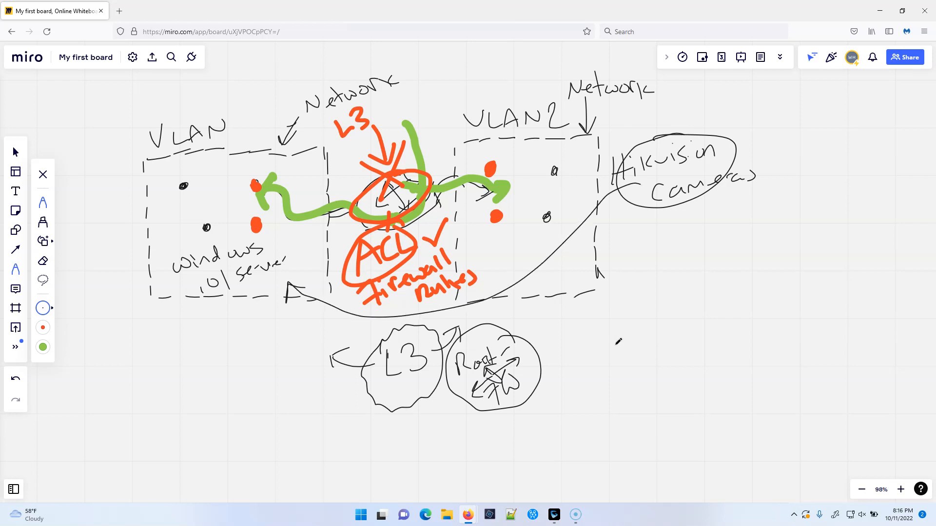
pyautogui.moveTo(423, 63); pyautogui.dragTo(495, 57)
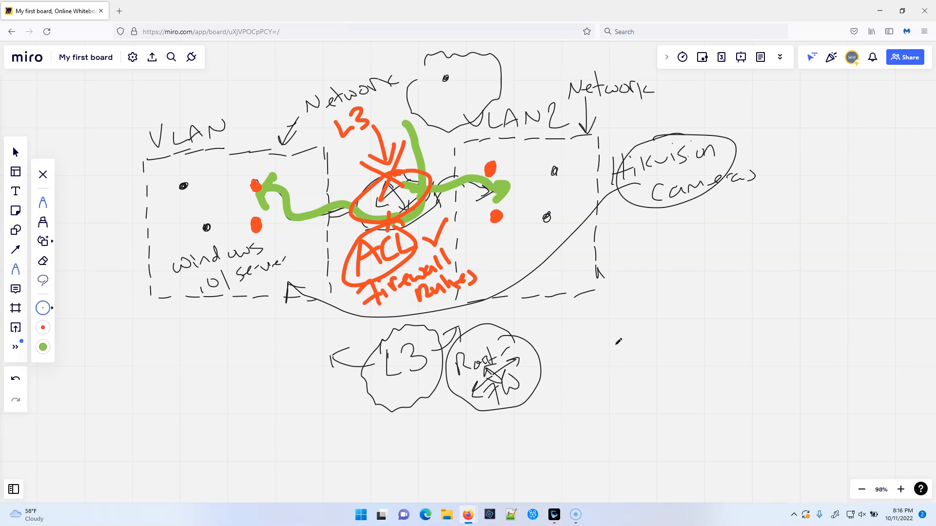
pyautogui.moveTo(439, 68); pyautogui.dragTo(471, 116)
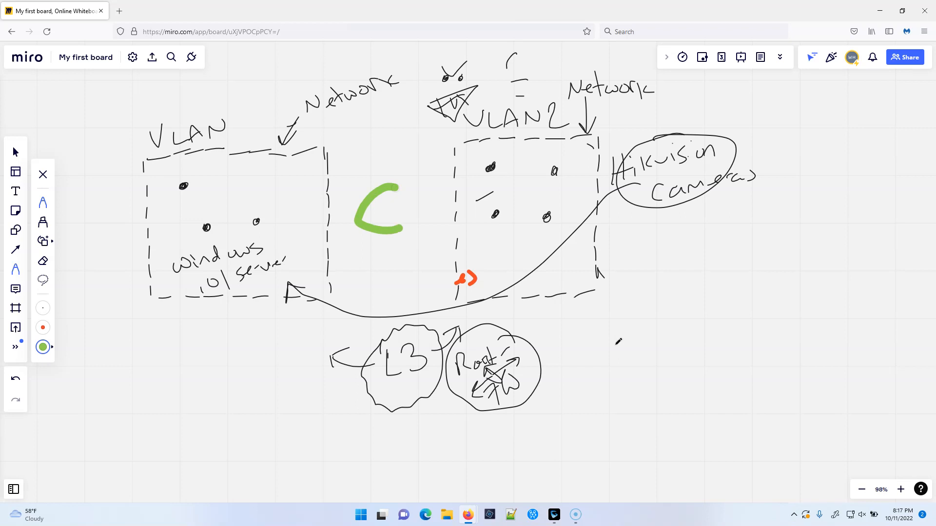
# - Sketch a black router with crossed arrows between the VLANs and a camera server beside VLAN2
pyautogui.click(43, 261)
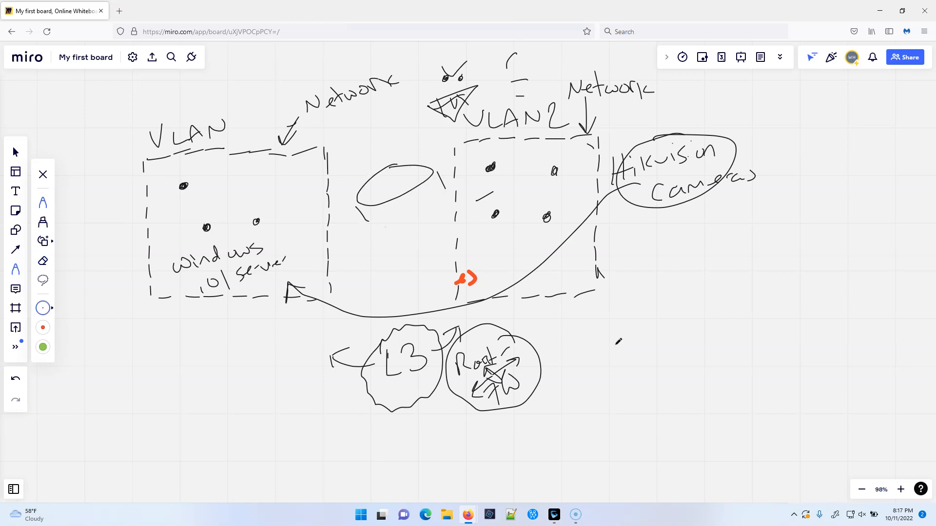
pyautogui.moveTo(373, 197); pyautogui.dragTo(403, 175)
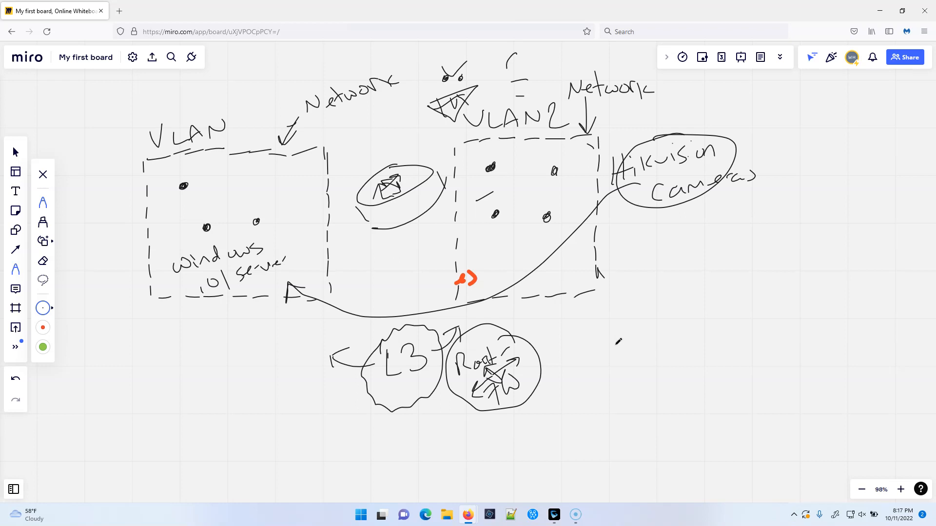
pyautogui.moveTo(627, 235); pyautogui.dragTo(660, 274)
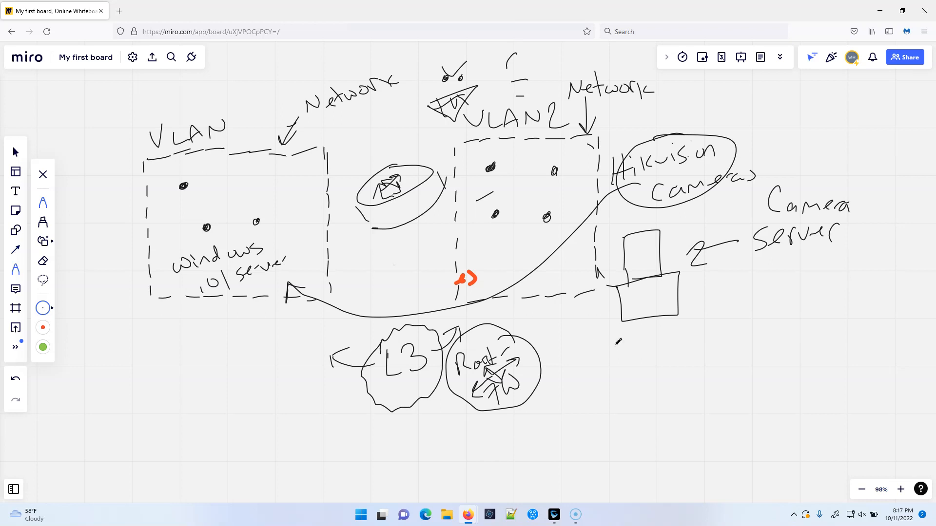
# - Draw green paths from the Windows server and the cameras to the camera server
pyautogui.click(42, 348)
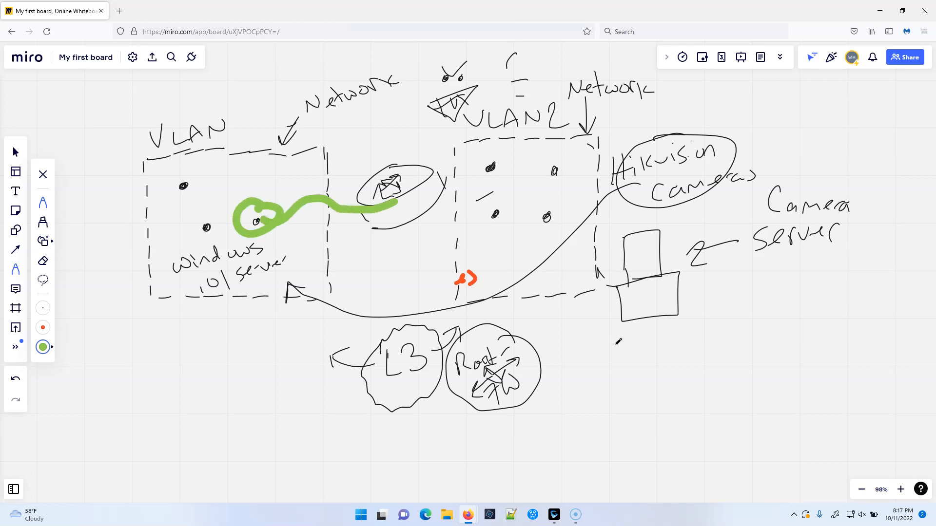
pyautogui.moveTo(394, 200); pyautogui.dragTo(627, 304)
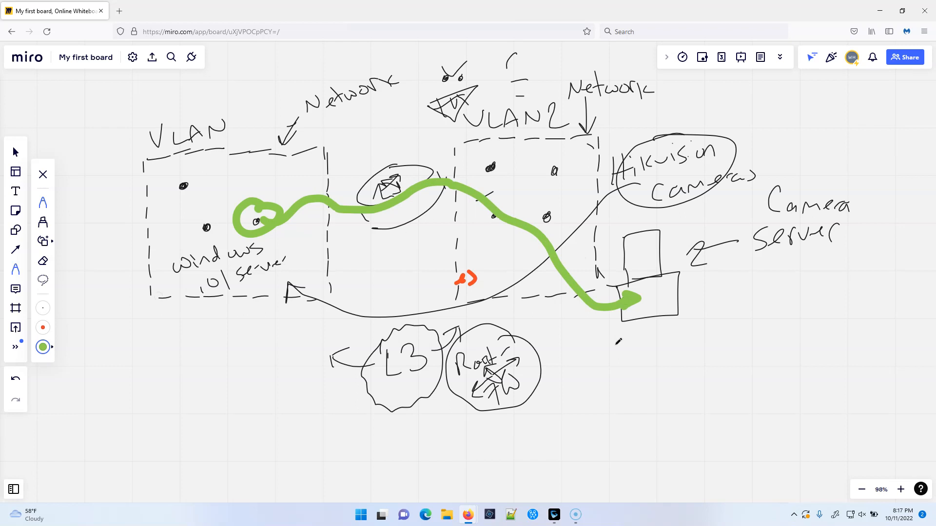
pyautogui.click(43, 327)
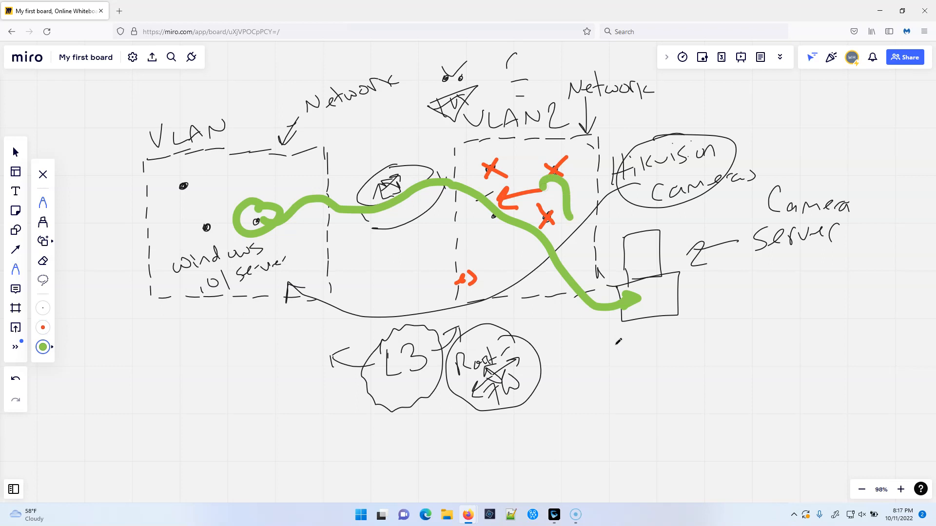
pyautogui.moveTo(560, 179); pyautogui.dragTo(608, 262)
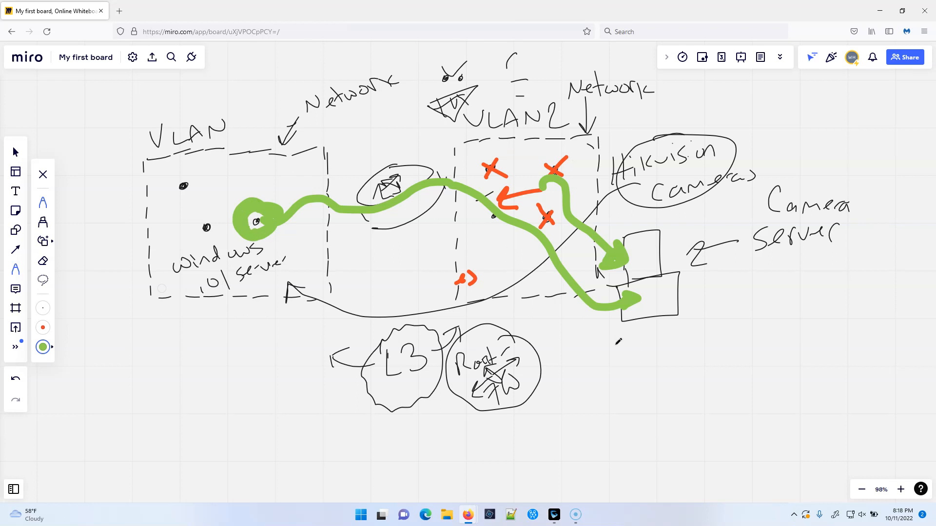
# - In red, label and box 'ACL FW', enclose the router, and start an arrow below VLAN 1
pyautogui.click(43, 327)
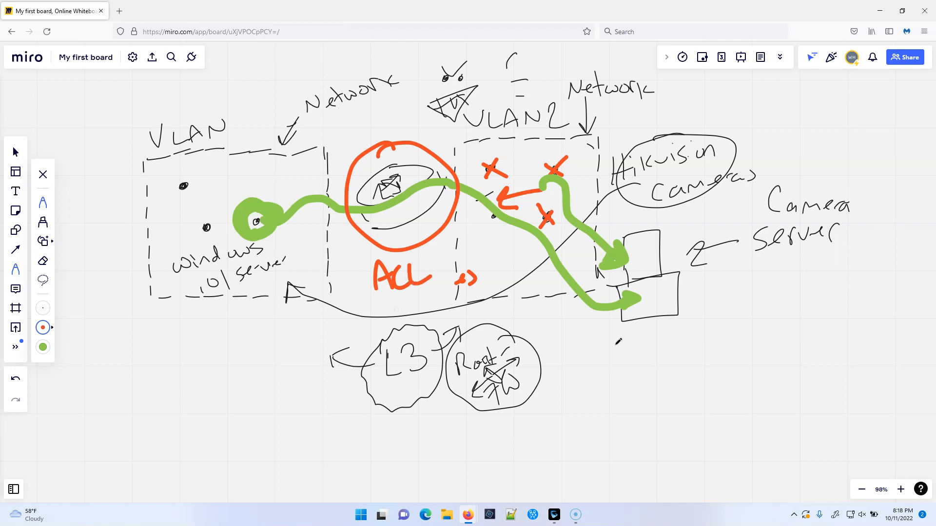
pyautogui.moveTo(373, 298); pyautogui.dragTo(414, 322)
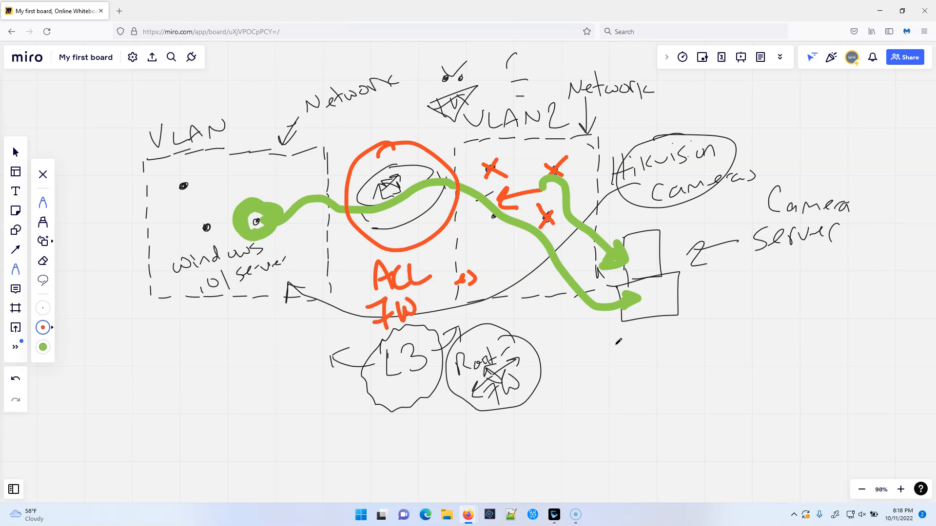
pyautogui.moveTo(430, 298); pyautogui.dragTo(478, 299)
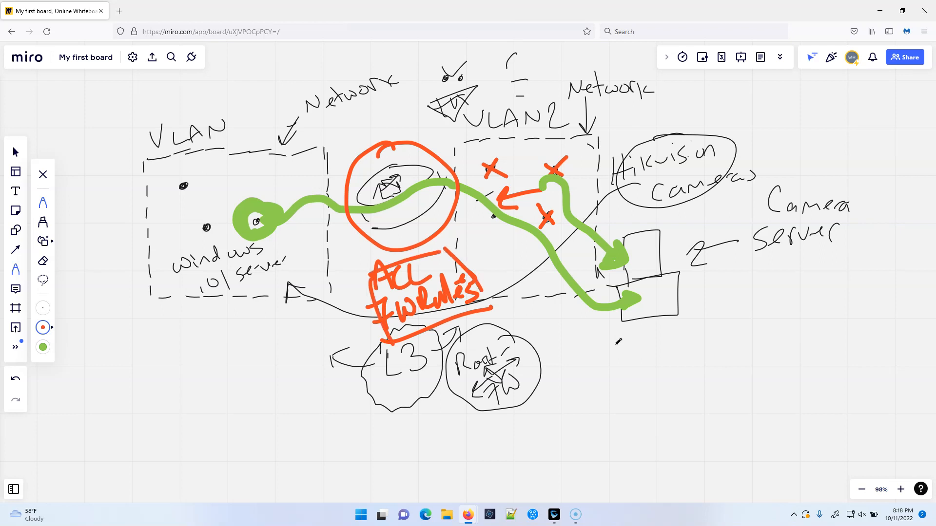
pyautogui.moveTo(304, 133); pyautogui.dragTo(355, 313)
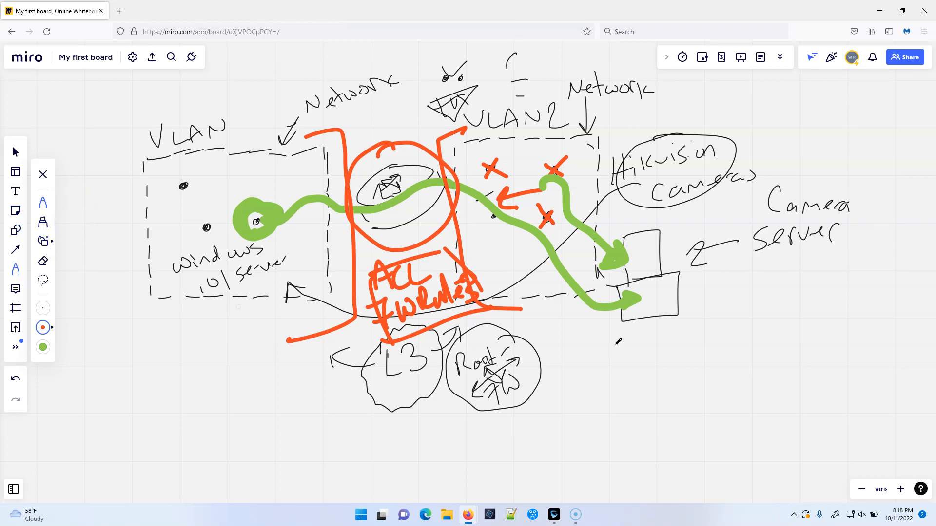
pyautogui.moveTo(152, 322); pyautogui.dragTo(158, 424)
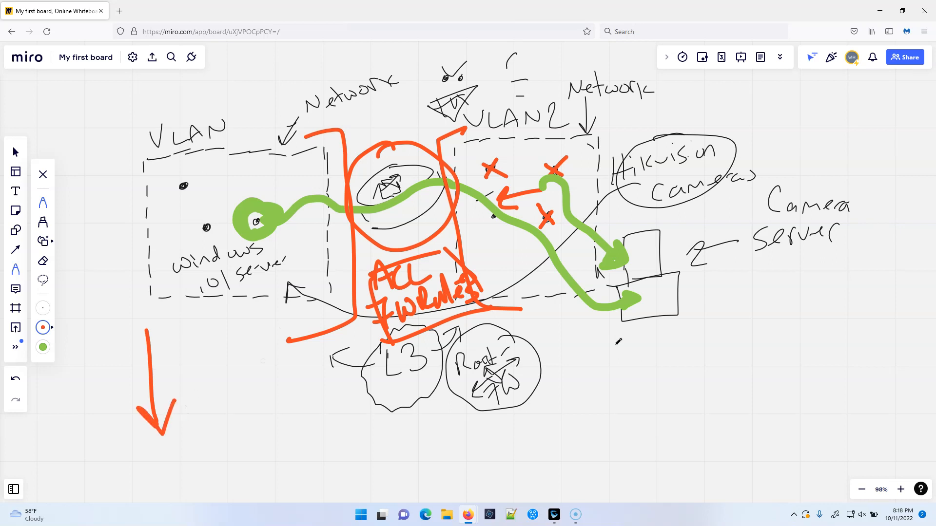
# - Add two more red downward arrows, strike through the Root router, and write 'Thumbs up!'
pyautogui.moveTo(236, 349); pyautogui.dragTo(245, 430)
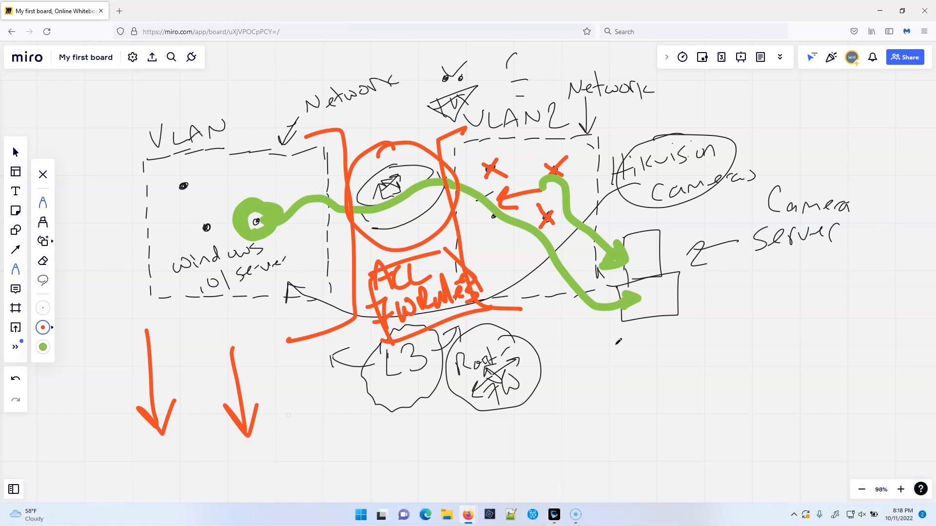
pyautogui.moveTo(480, 373); pyautogui.dragTo(518, 372)
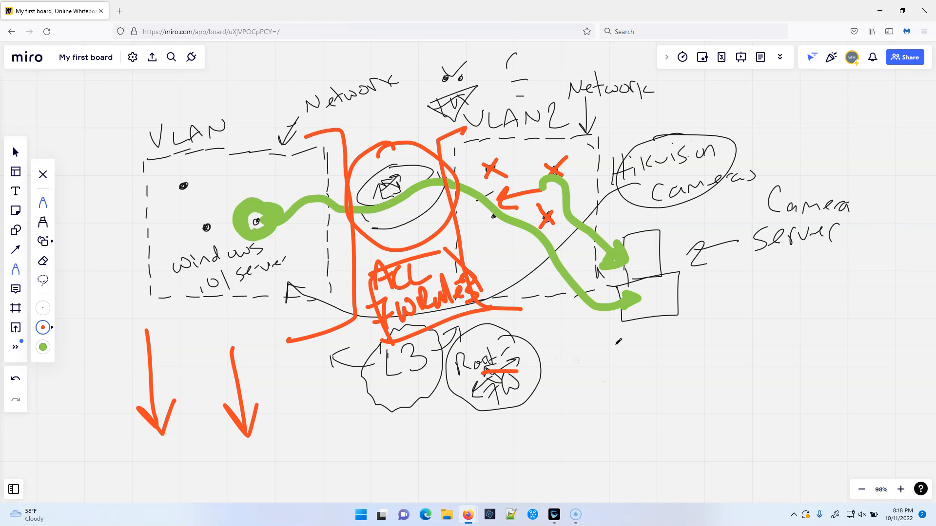
pyautogui.moveTo(549, 367); pyautogui.dragTo(621, 386)
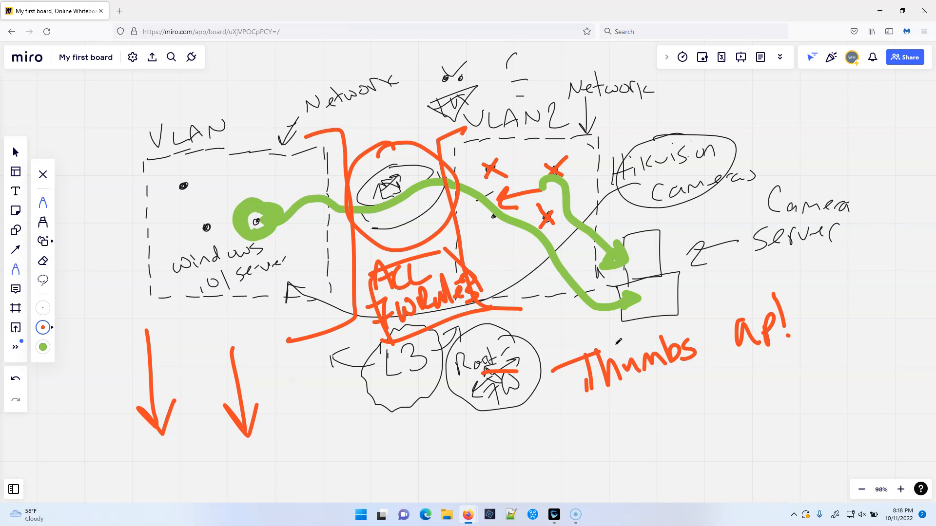
pyautogui.moveTo(308, 379); pyautogui.dragTo(308, 438)
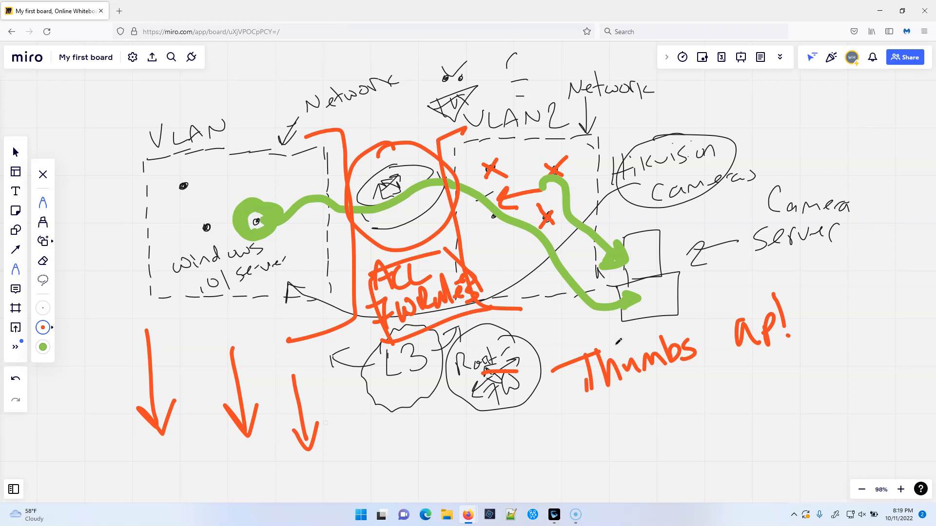
pyautogui.click(157, 424)
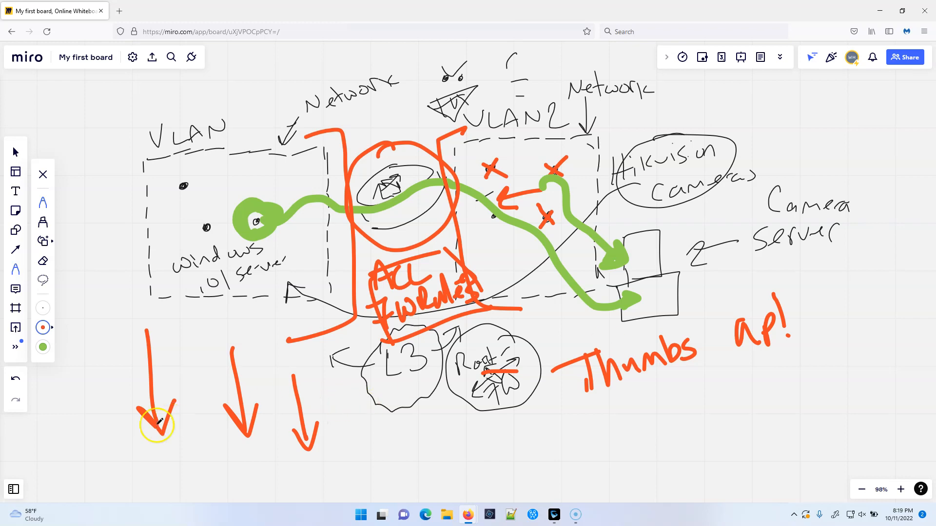